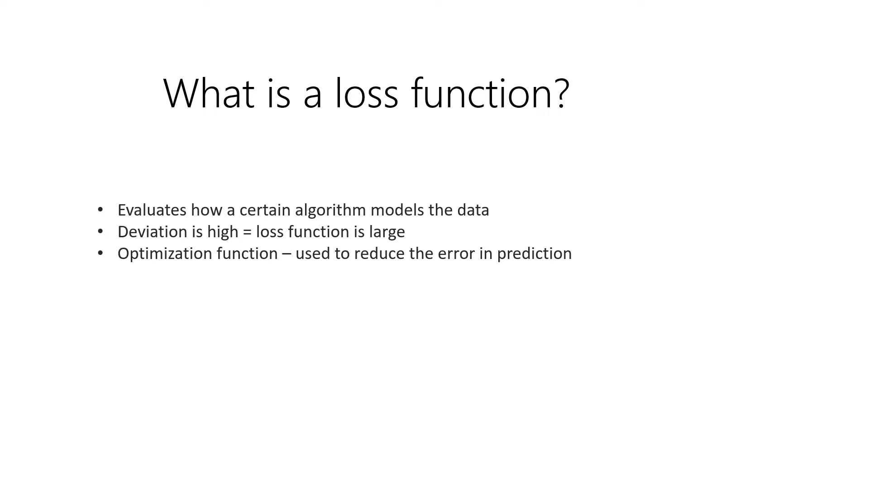
Step: Advance the slideshow past the loss-function overview to the mean squared error formula slide
key("Right")
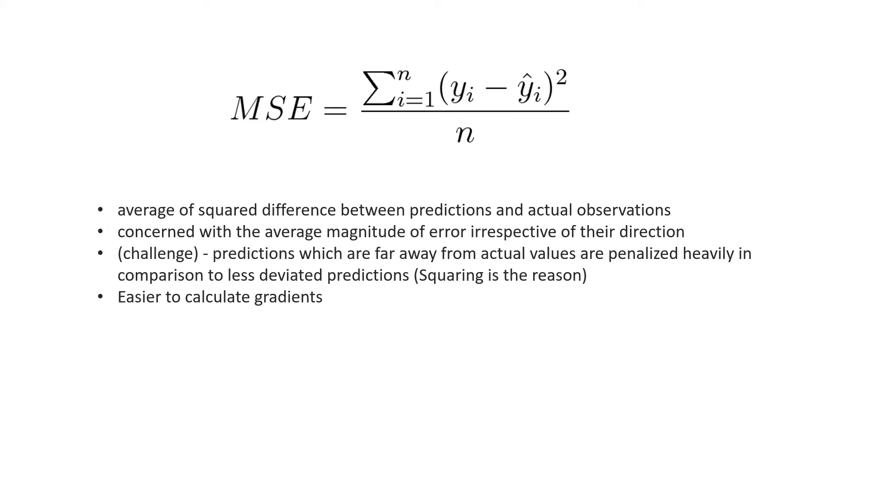
mouse_move(858, 202)
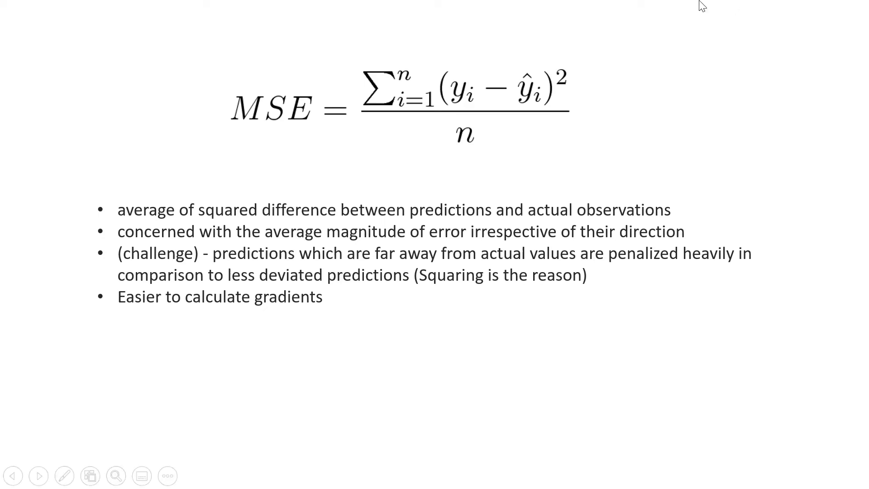
mouse_move(561, 78)
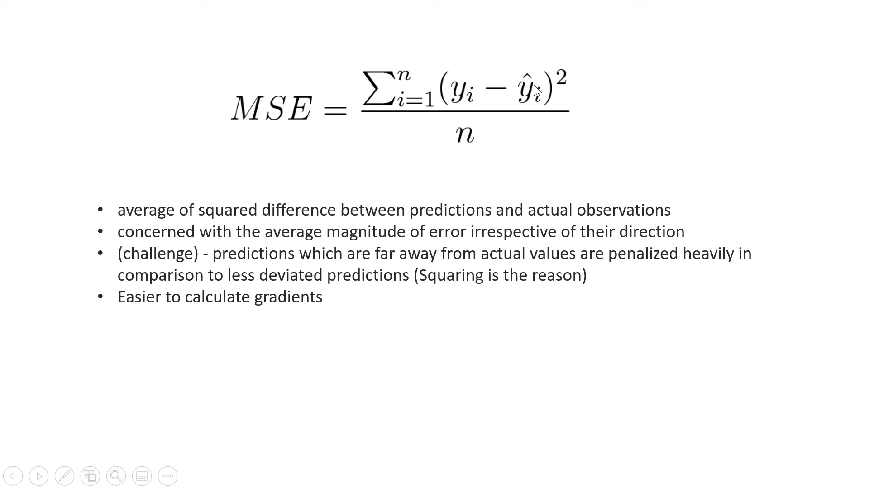
mouse_move(579, 79)
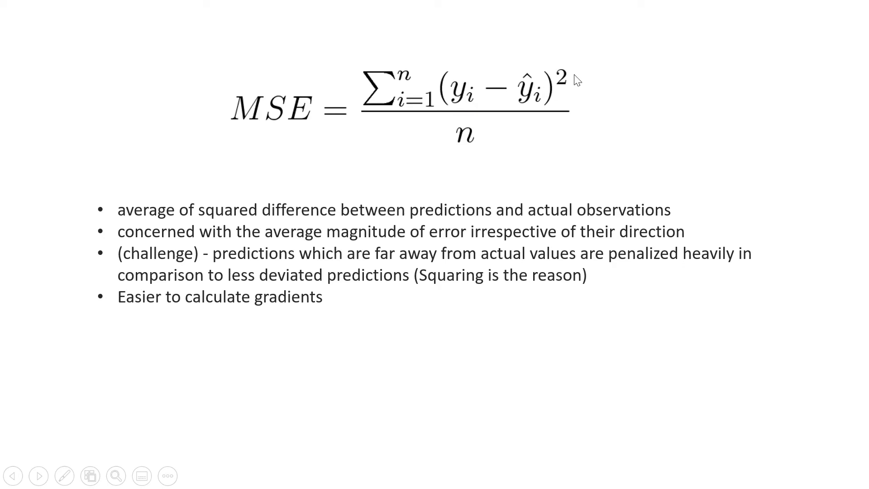